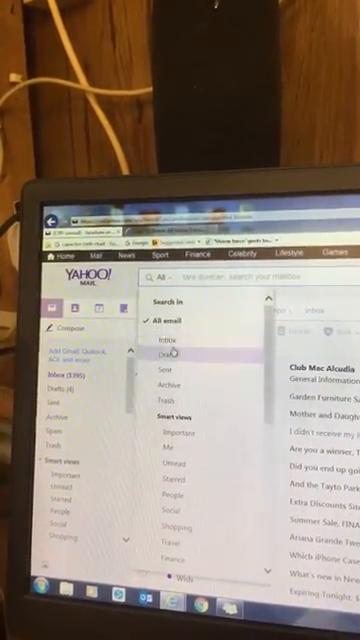
Restrict the advanced search to the Inbox folder only.
click(160, 318)
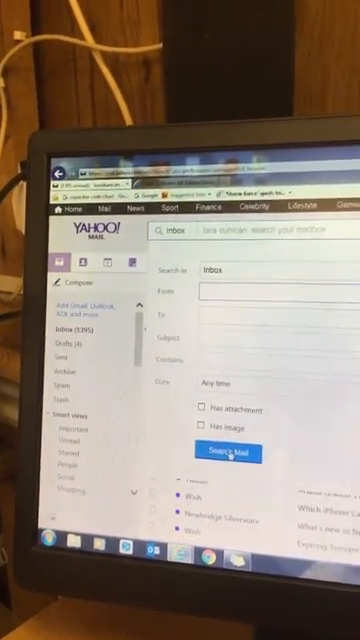
Search the Inbox and confirm deleting all 1413 found messages.
click(236, 452)
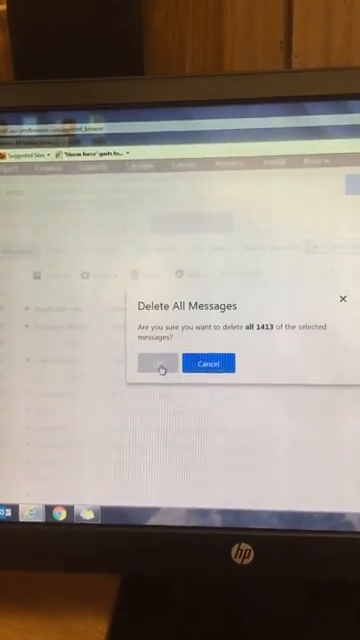
click(160, 364)
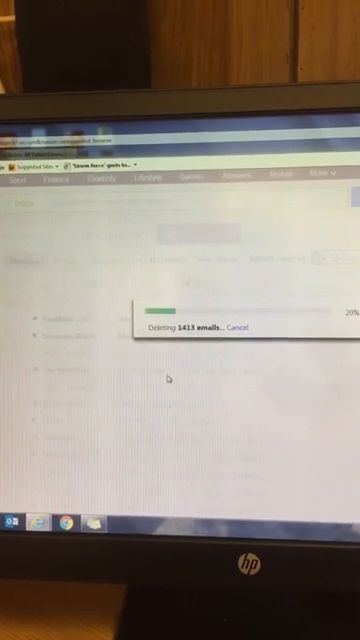